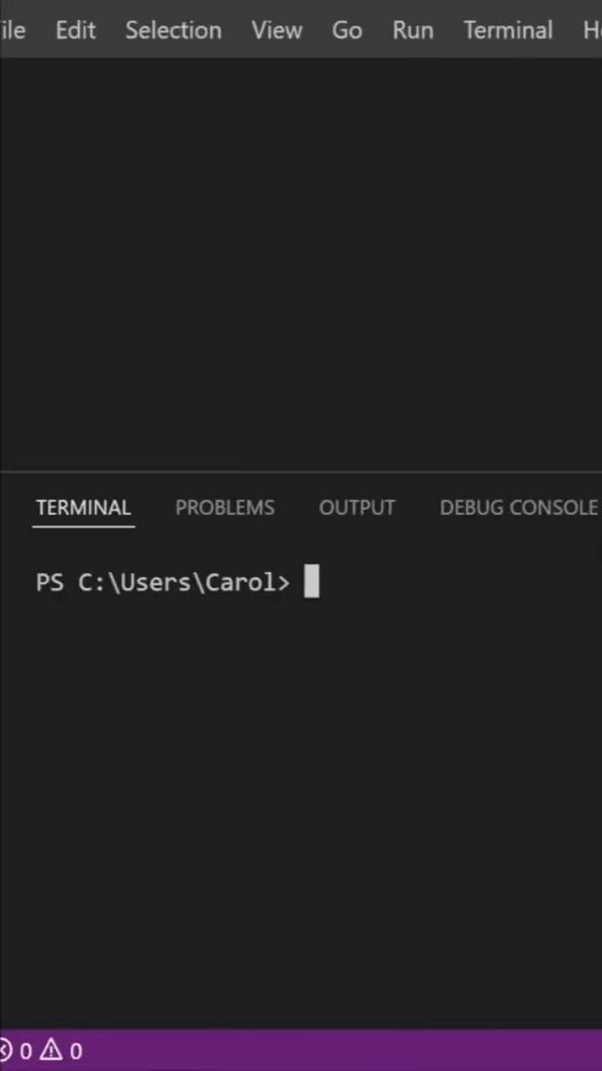
Search the Command Palette for 'select default' to reach Terminal: Select Default Profile
key(ctrl+shift+p)
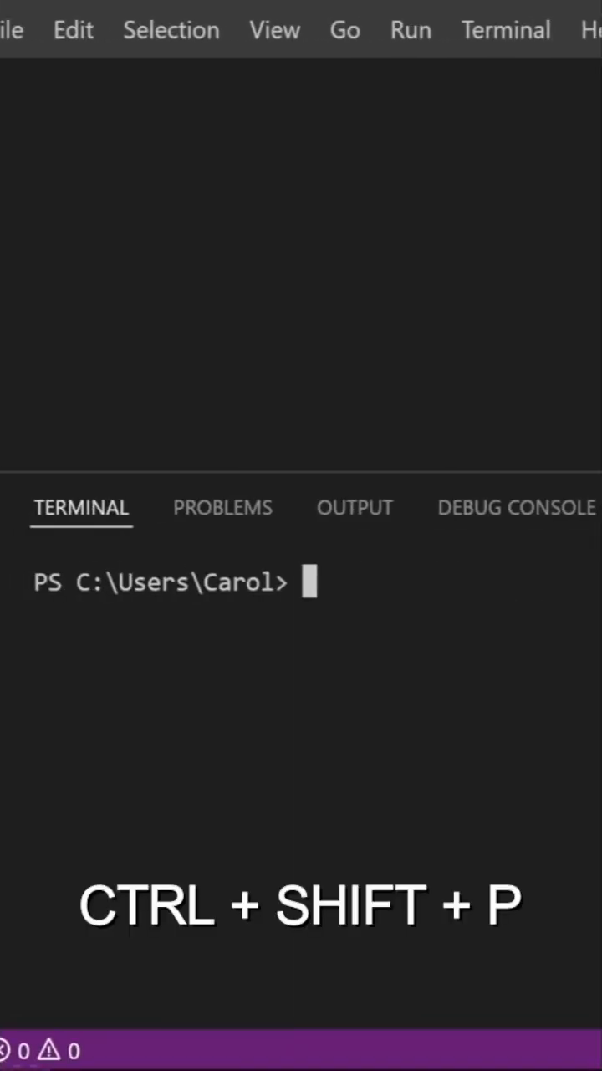
key(ctrl+shift+p)
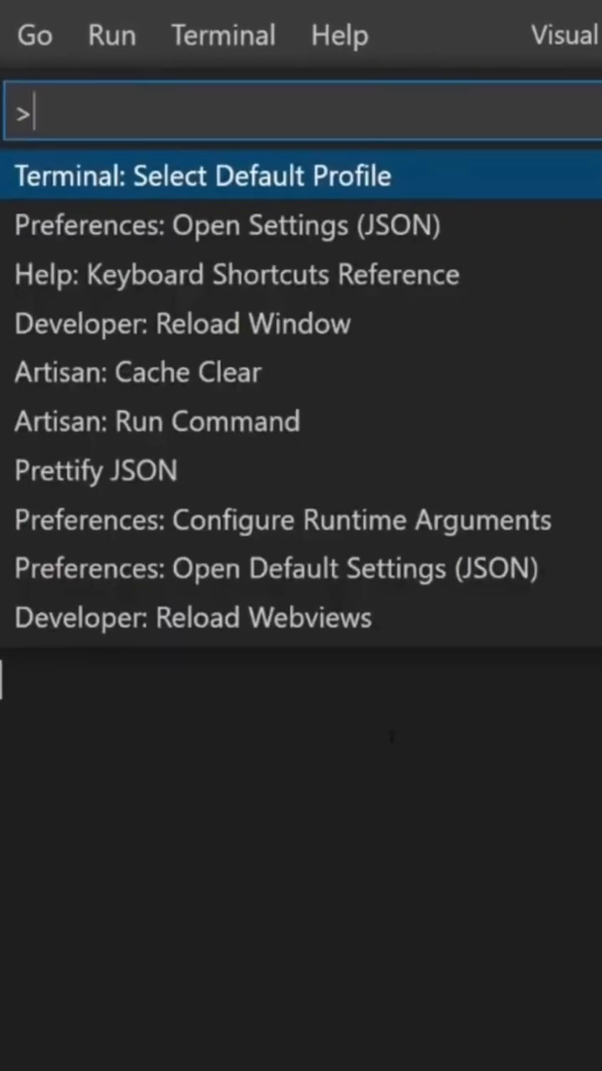
text(select defaul)
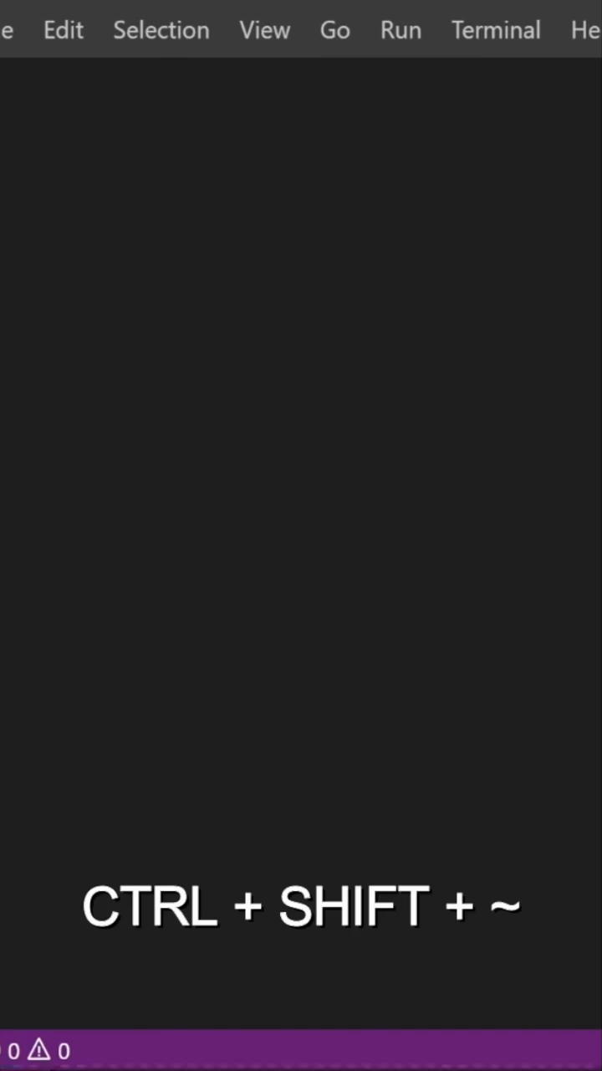
Create a new integrated terminal, starting a Windows PowerShell session
key(ctrl+shift+`)
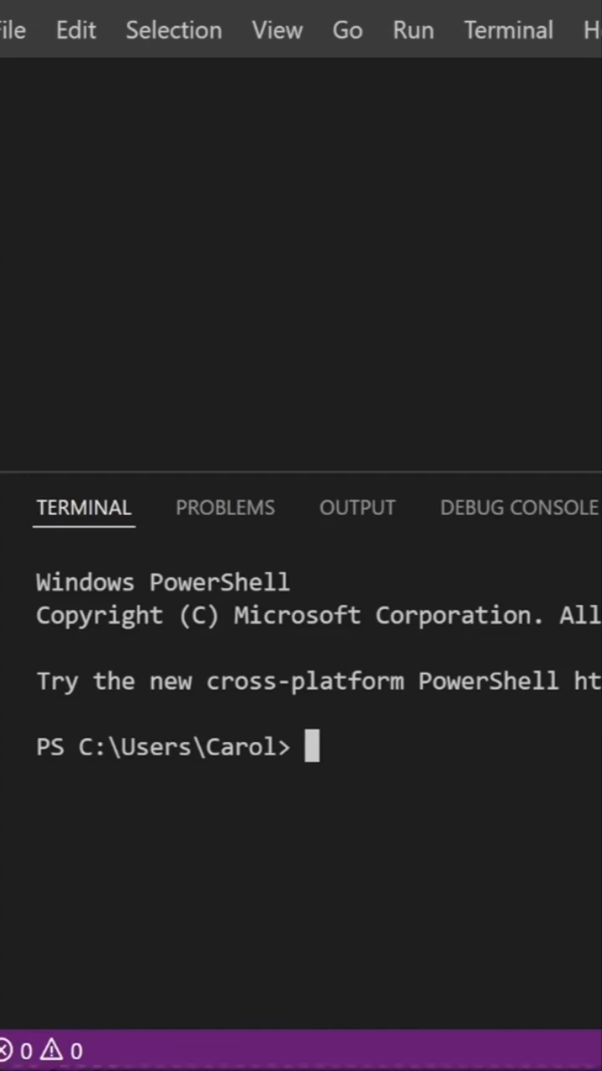
Choose Select Default Profile from the terminal panel's new-terminal dropdown
click(389, 505)
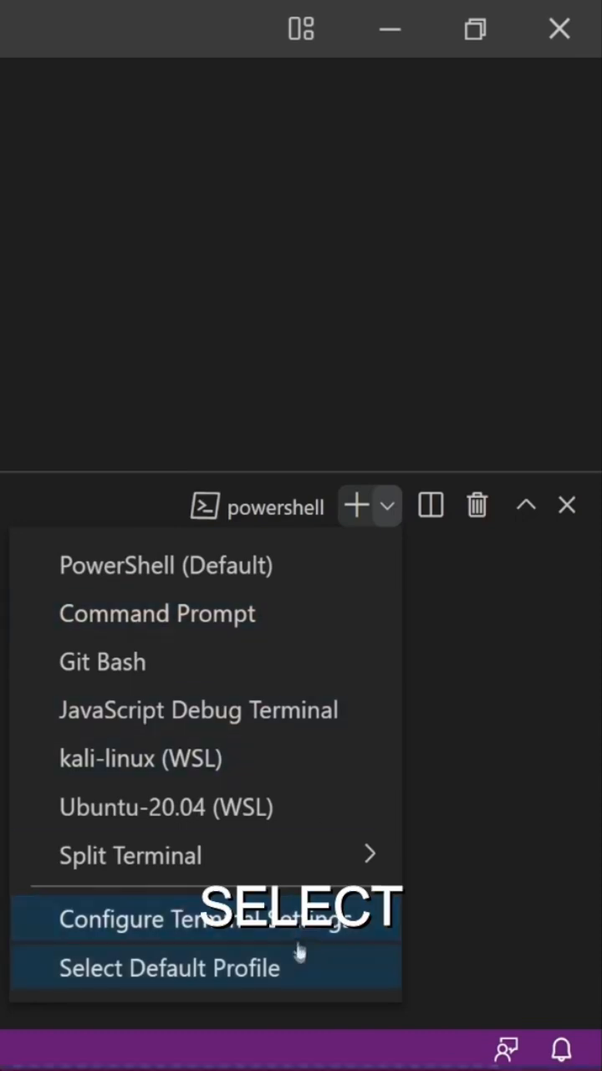
click(170, 966)
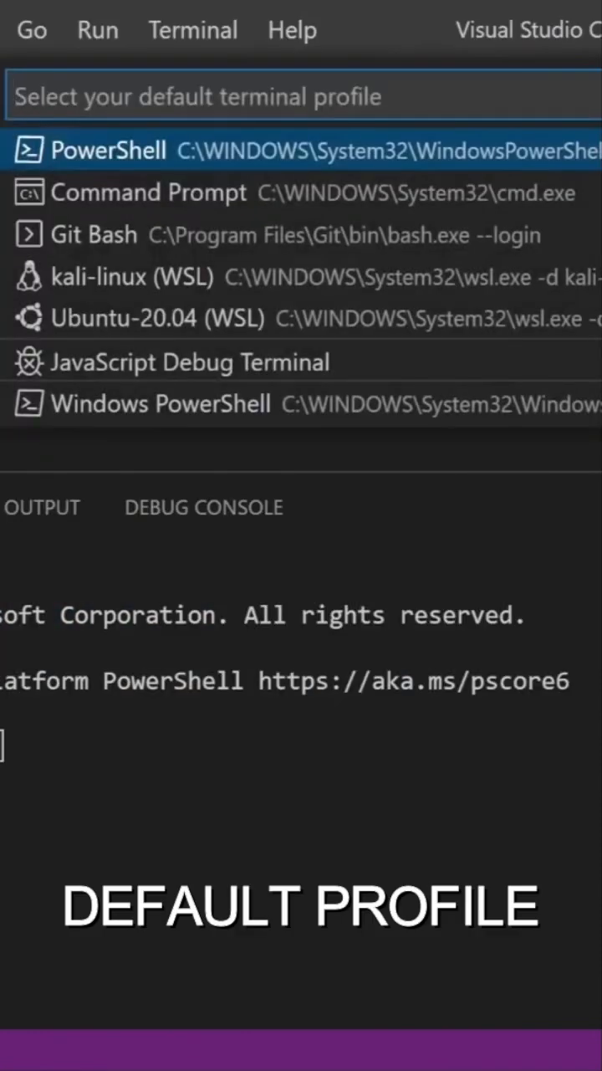